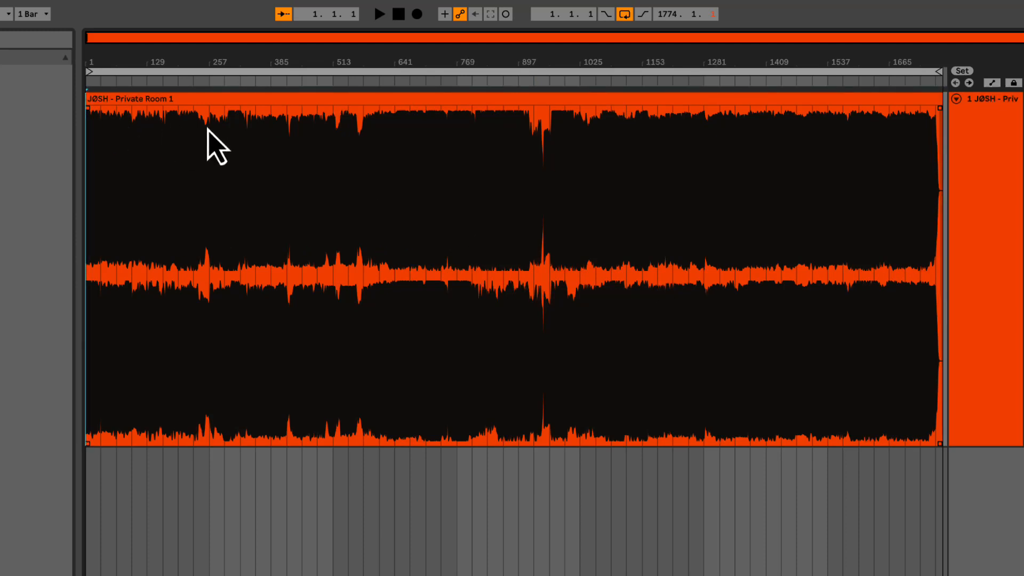
mouse_move(936, 129)
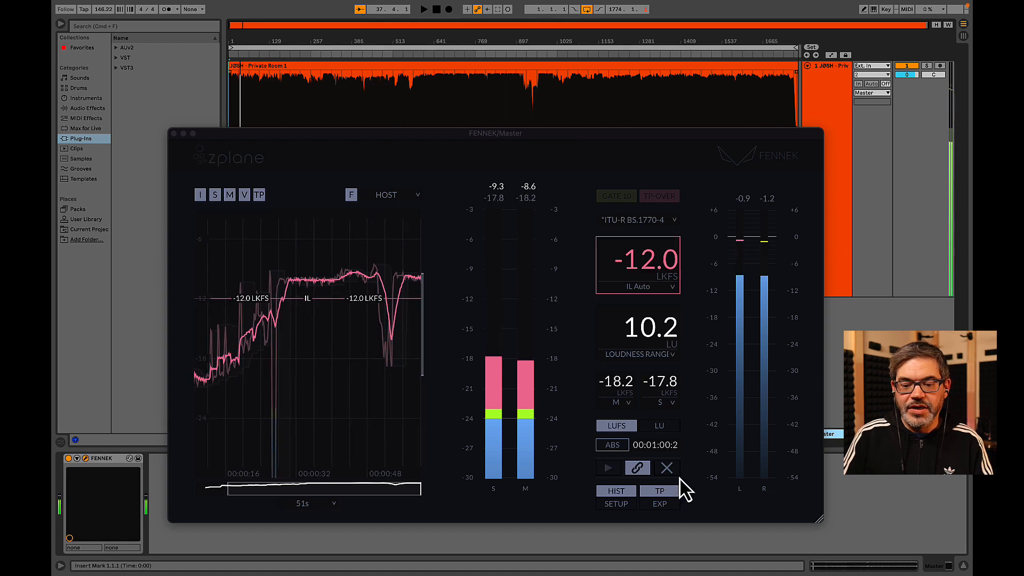
Reset FENNEK's measurement and export the master as AIFF 'JØSH Mix Fixed' to the Desktop.
left_click(666, 467)
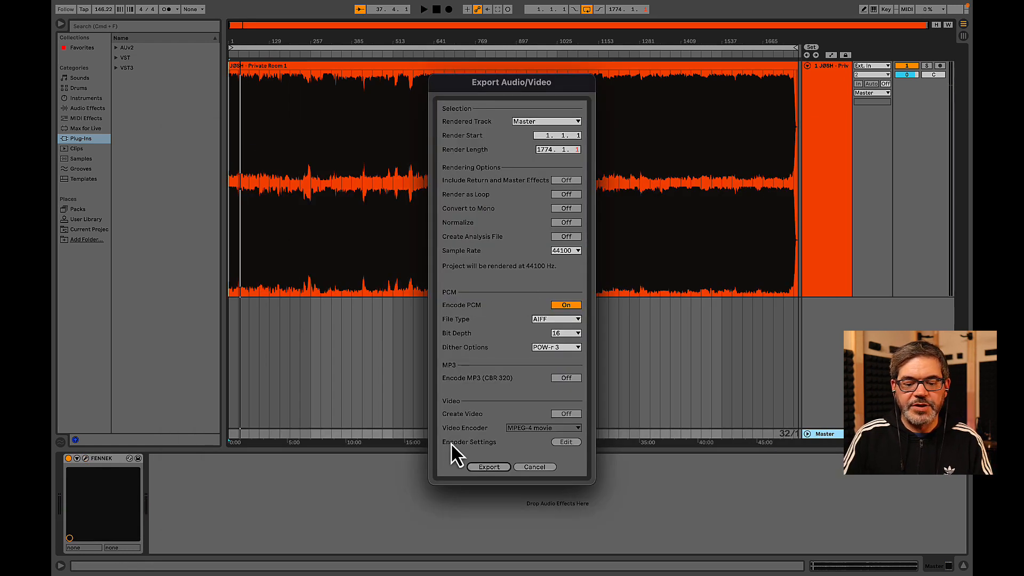
left_click(488, 466)
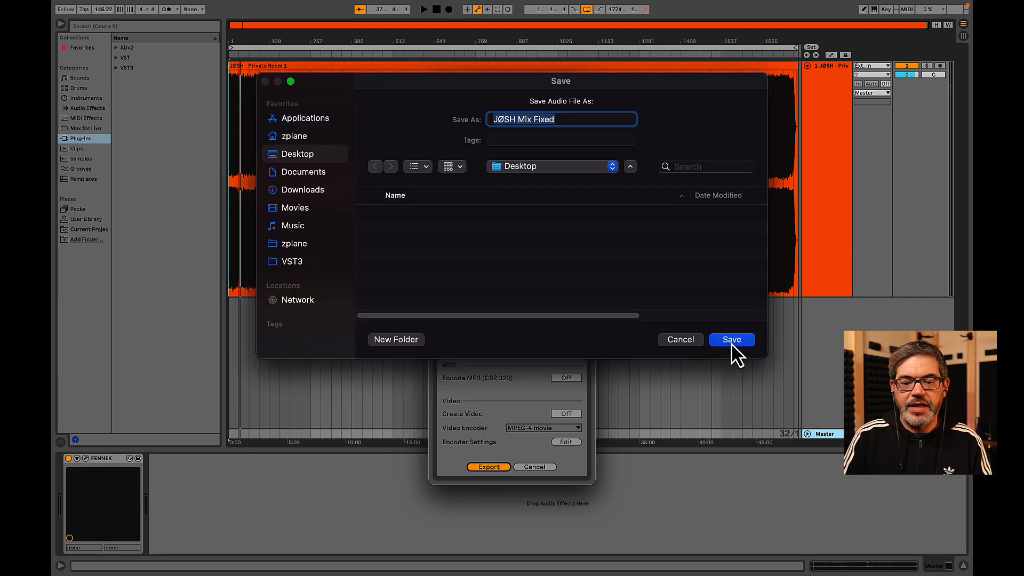
left_click(730, 339)
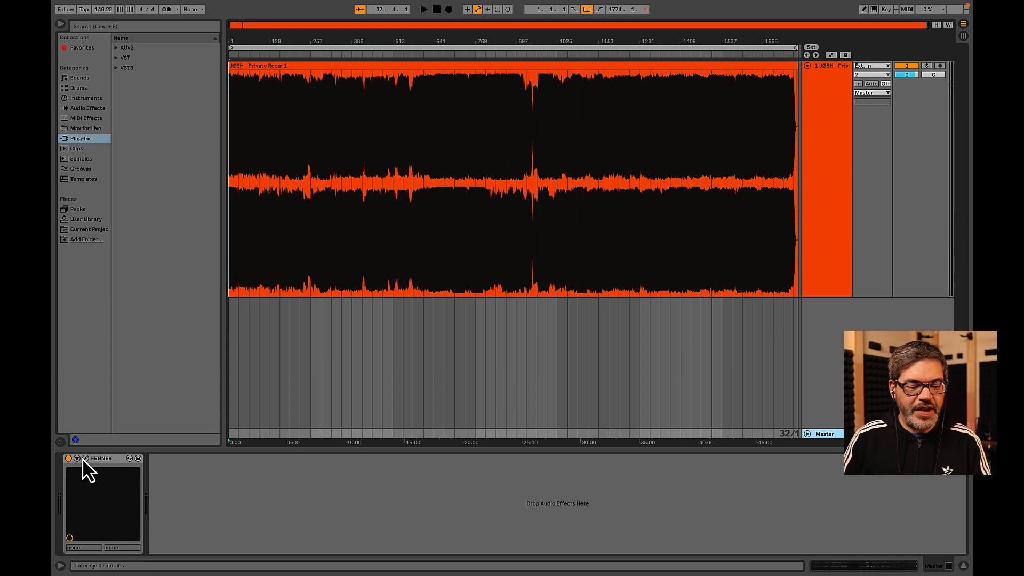
Open FENNEK and scan its loudness graph across the mix, showing -10.7 LKFS integrated.
left_click(84, 457)
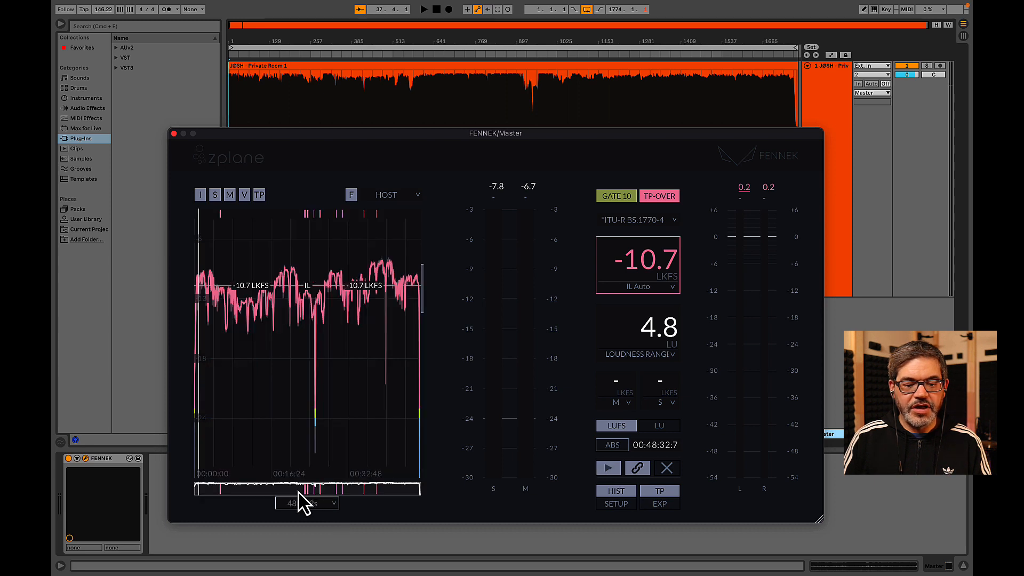
mouse_move(817, 515)
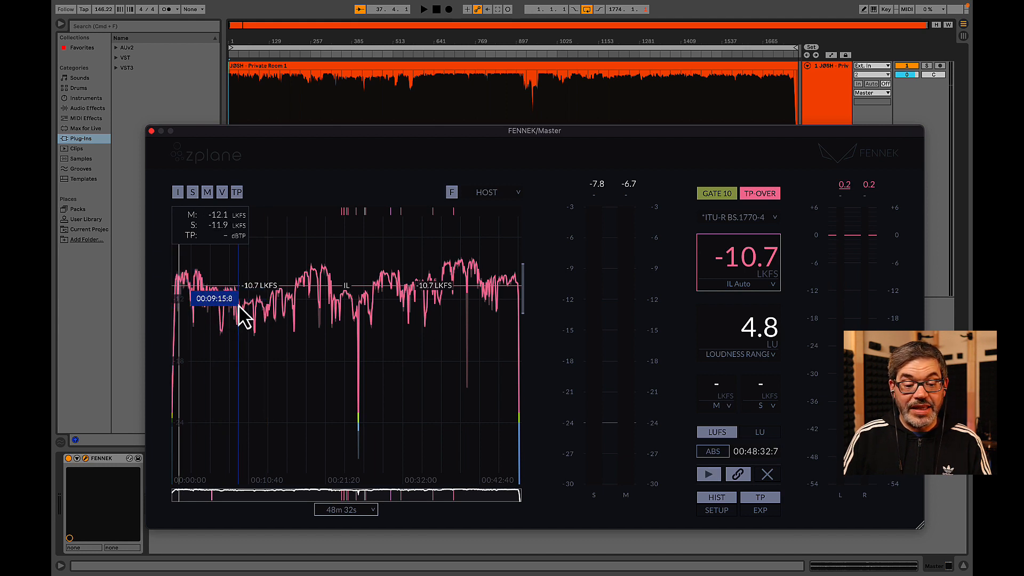
left_click_drag(239, 310, 366, 311)
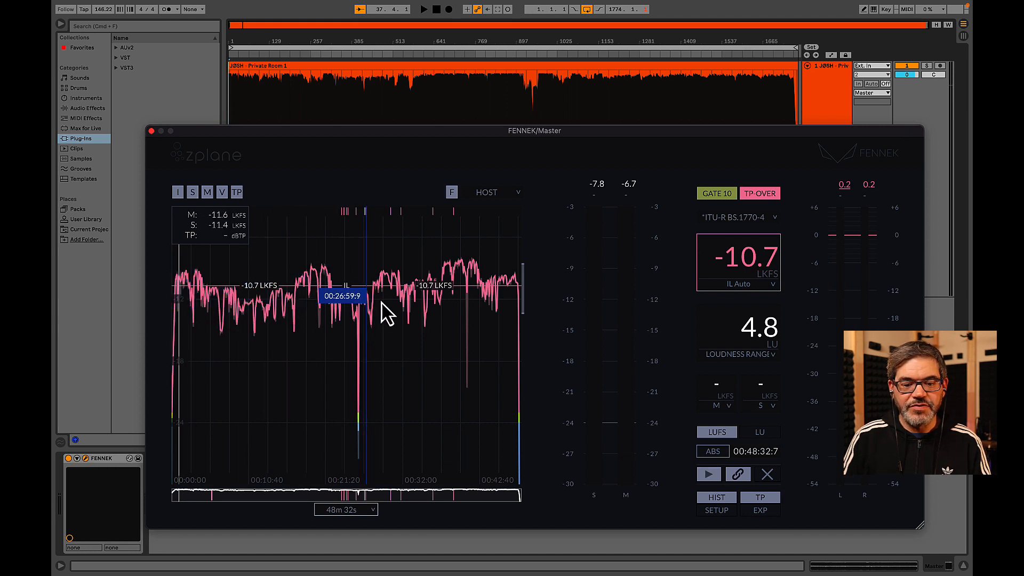
mouse_move(536, 284)
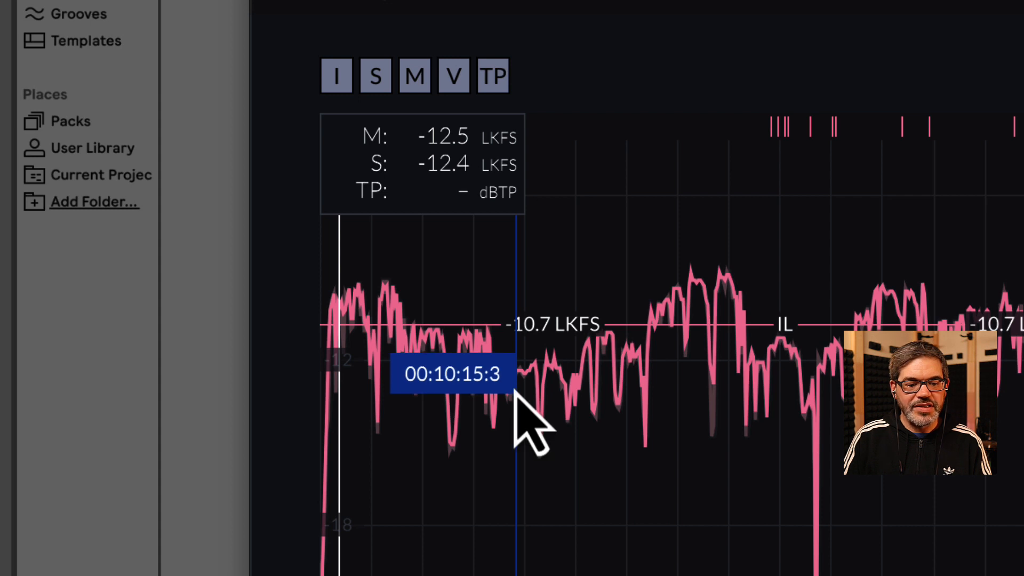
mouse_move(519, 399)
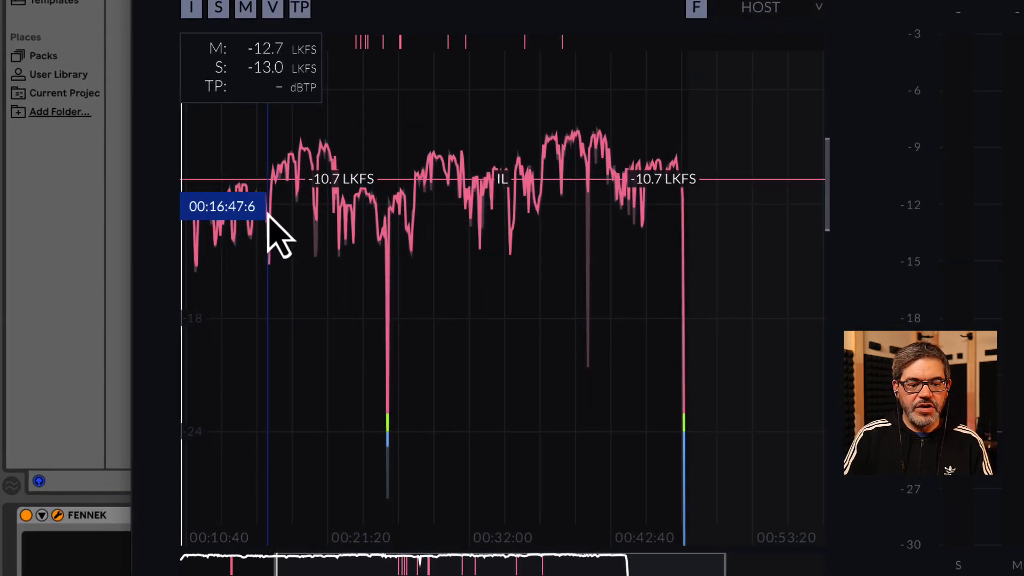
mouse_move(486, 209)
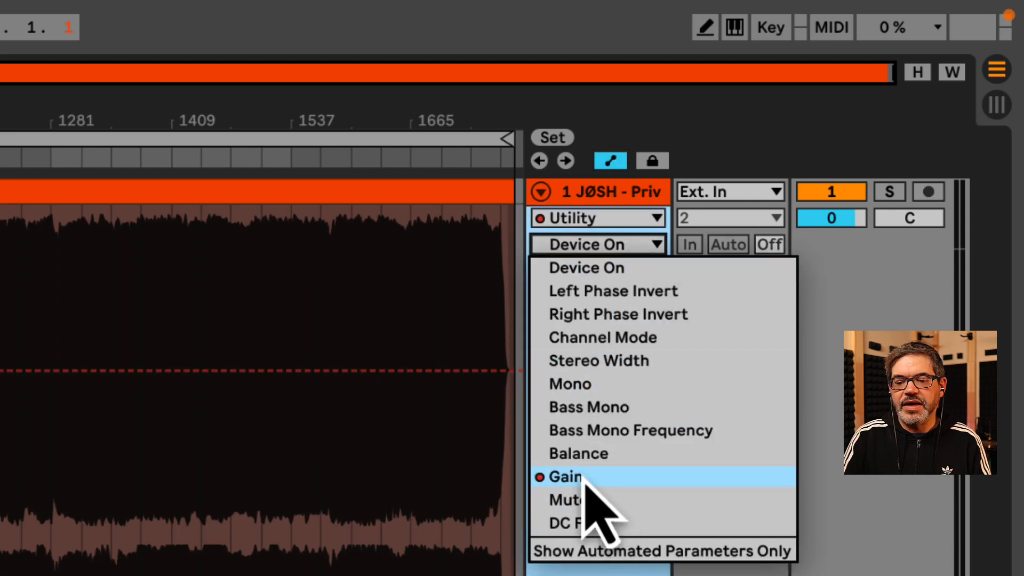
Choose Utility Gain as the automated parameter on the JØSH track.
left_click(564, 476)
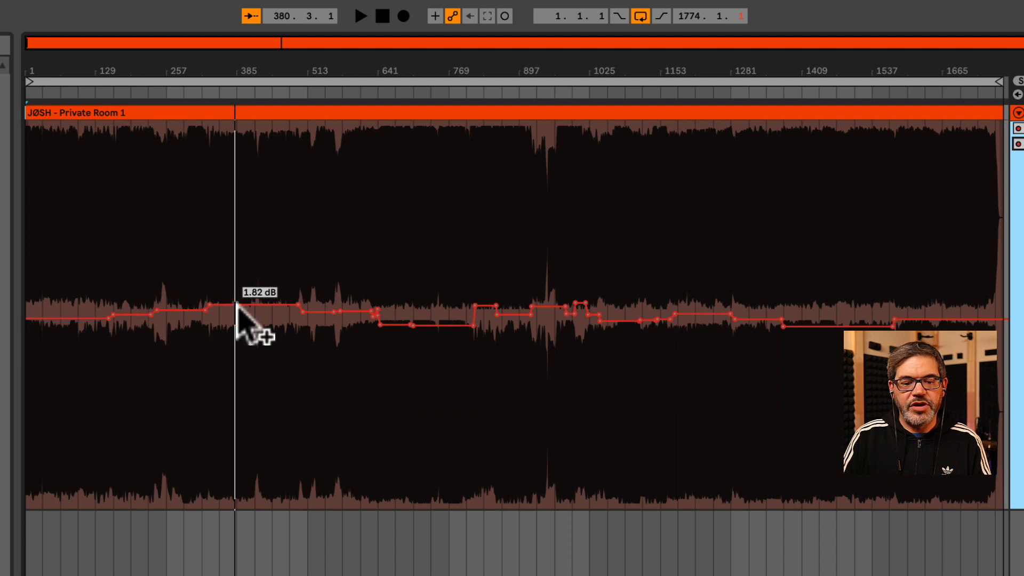
scroll("down", 3)
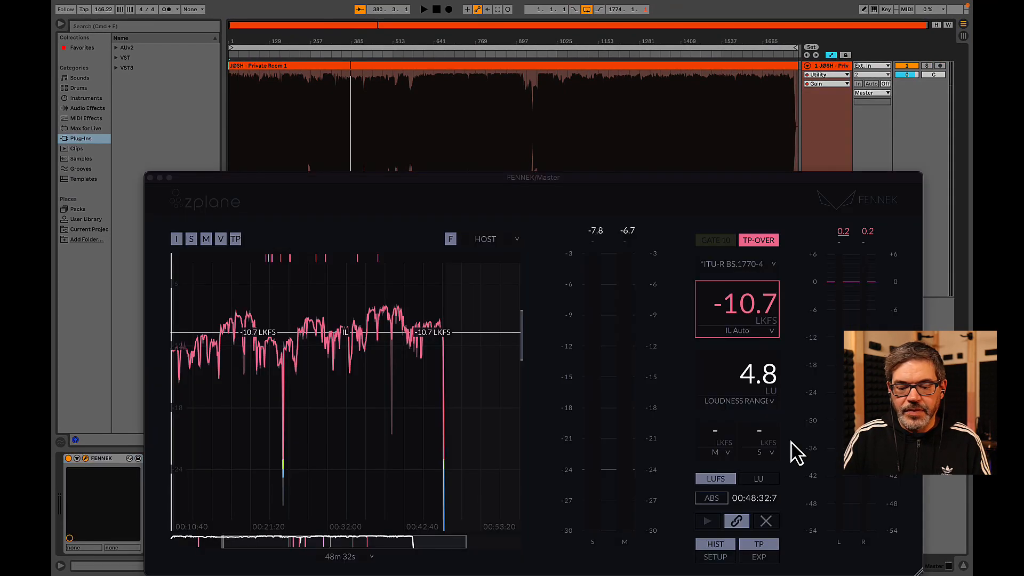
Reset FENNEK's measurement and re-render the automated mix, replacing JØSH Mix Fixed.aif.
left_click(766, 520)
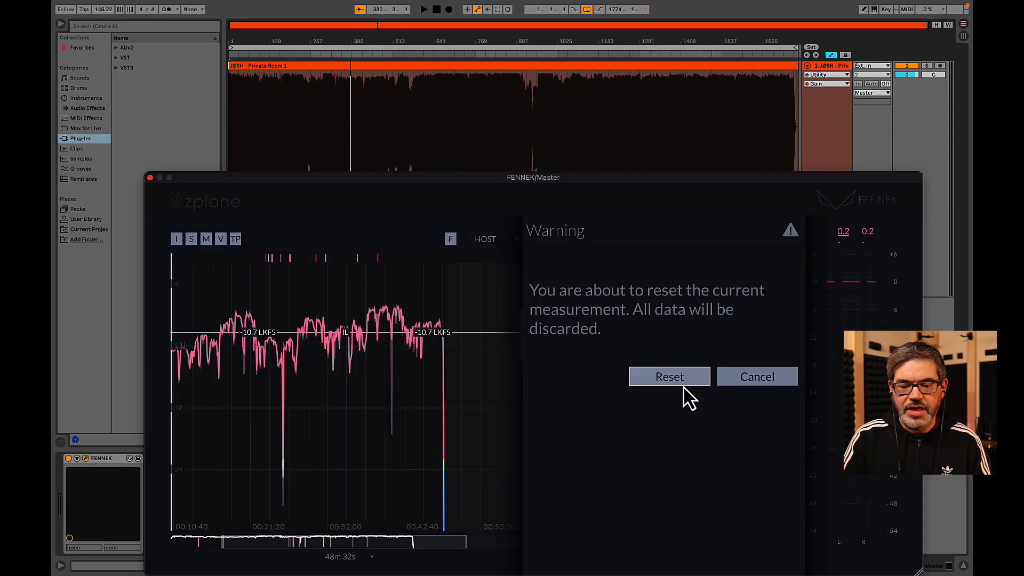
left_click(668, 376)
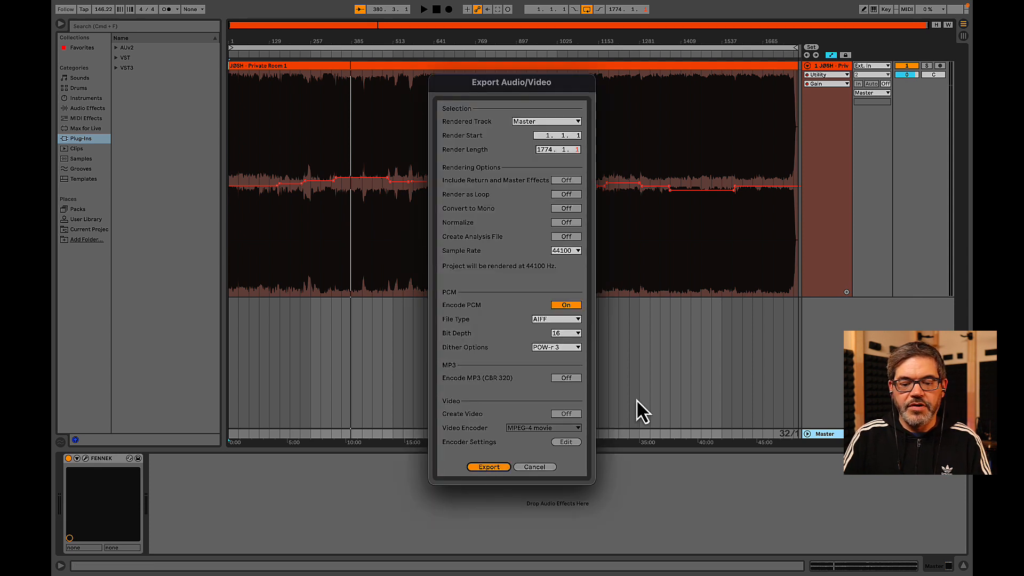
left_click(488, 466)
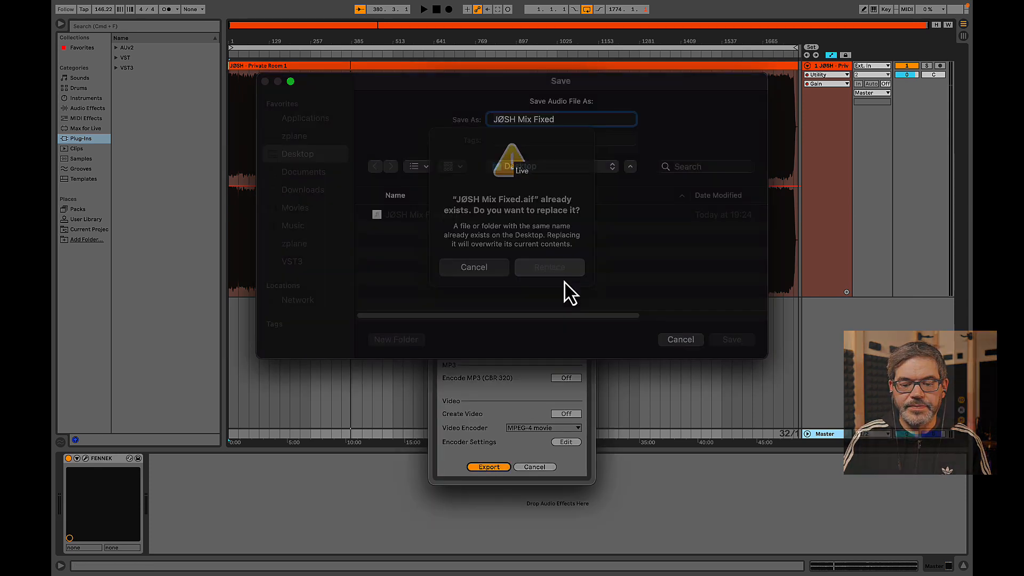
left_click(549, 267)
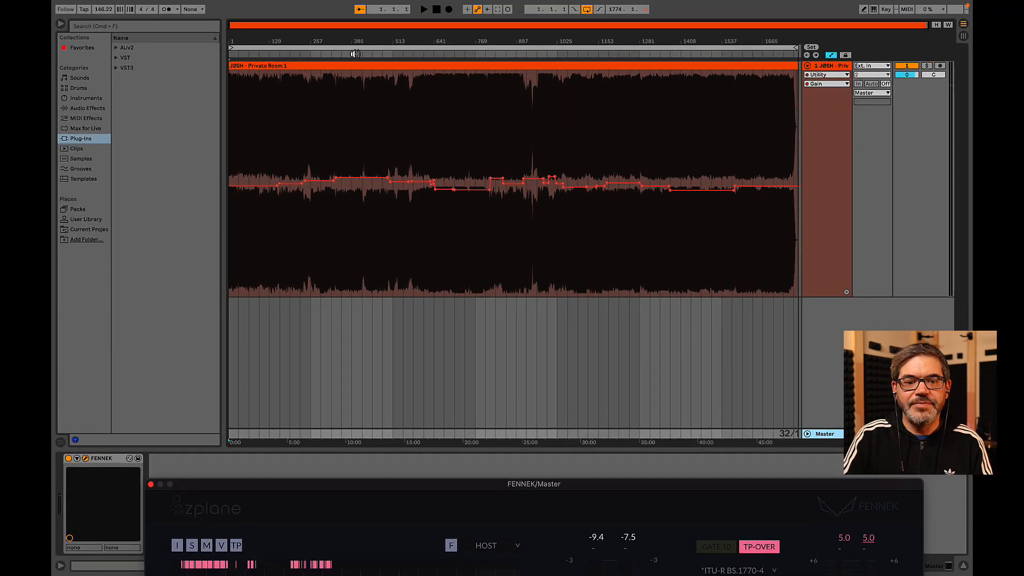
Move the FENNEK window aside after export, with the mix reading -11.2 LKFS.
left_click(423, 9)
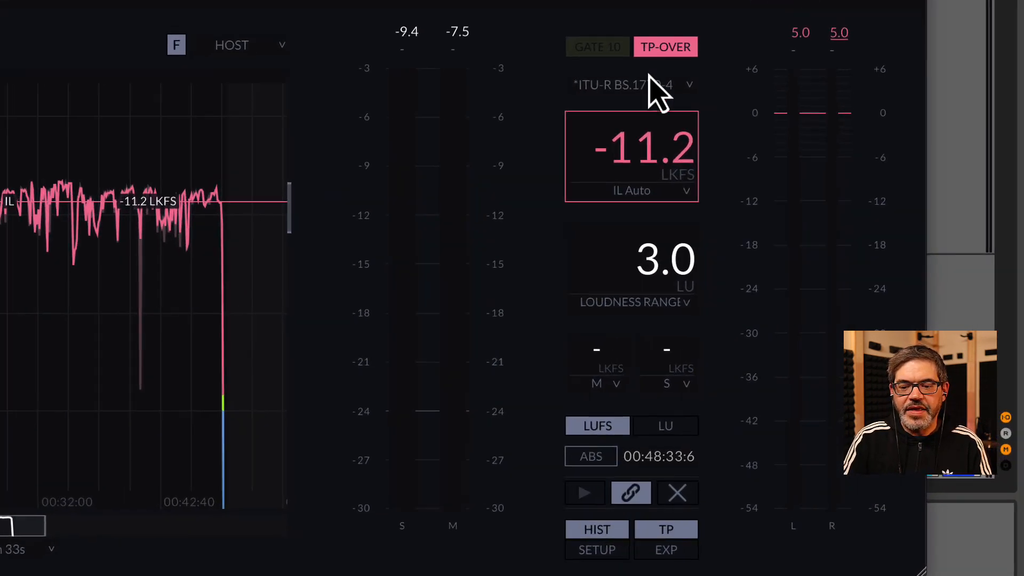
mouse_move(657, 88)
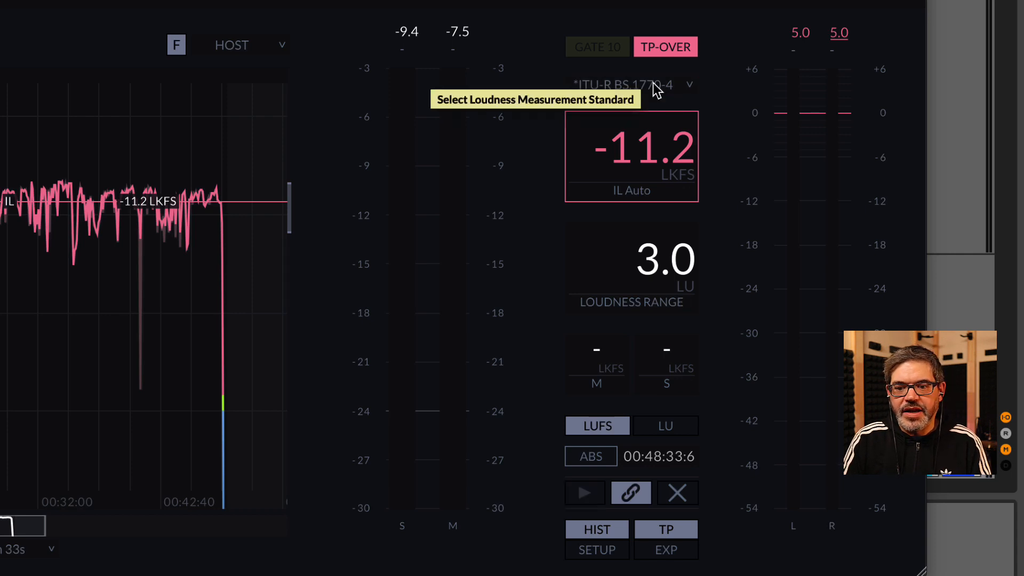
Select *Apple Podcast as FENNEK's loudness standard.
left_click(624, 84)
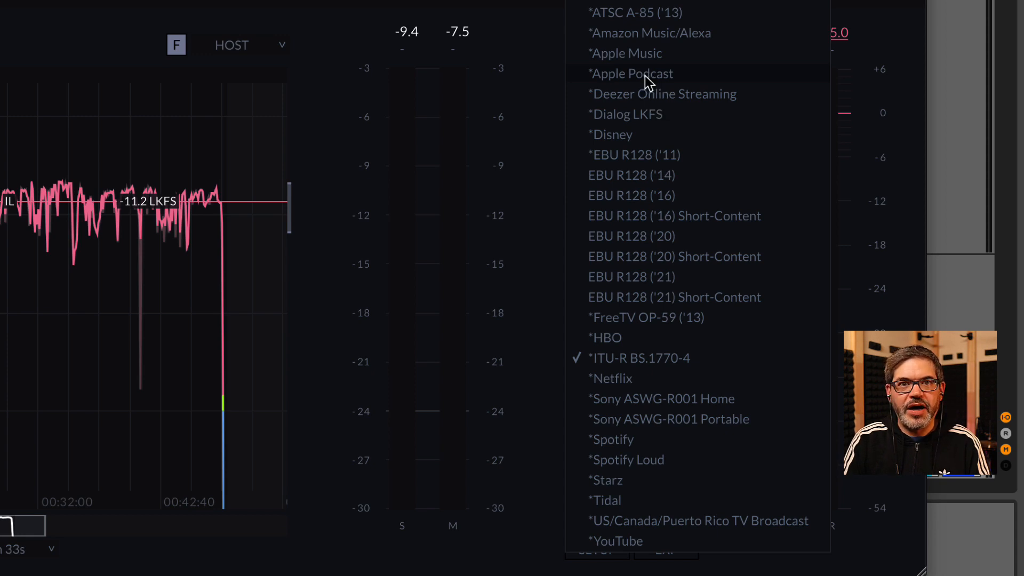
left_click(631, 73)
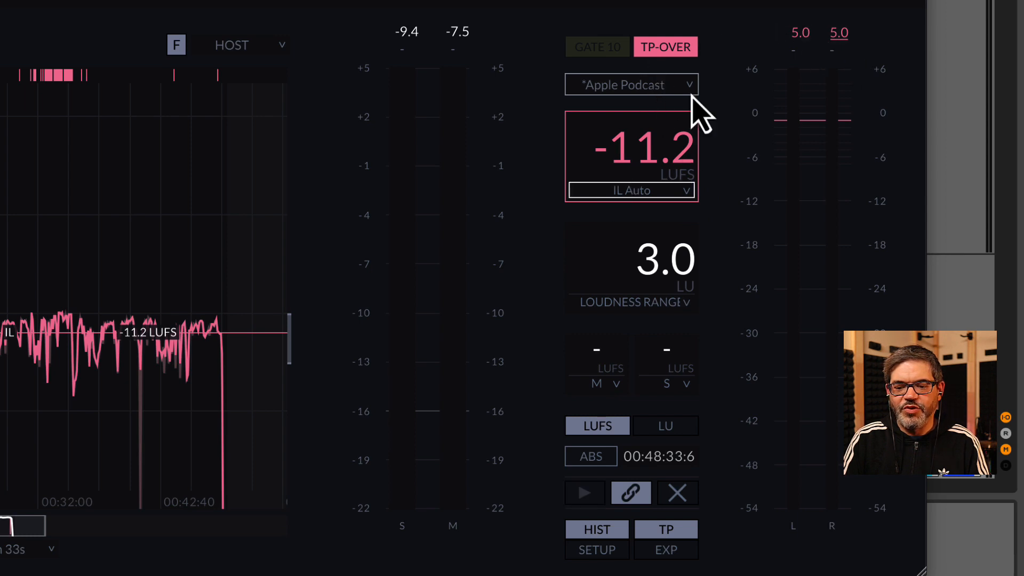
mouse_move(774, 111)
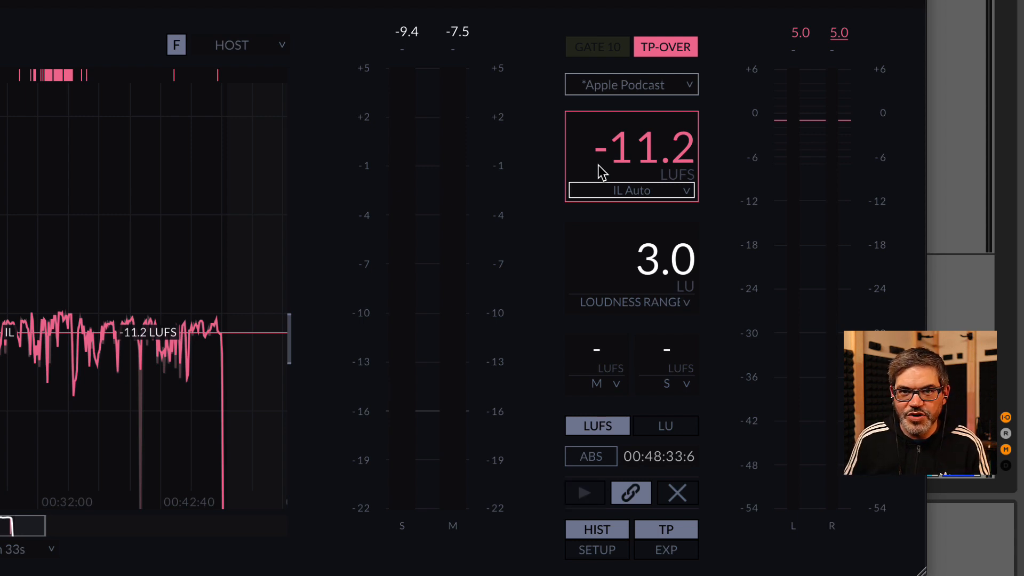
mouse_move(601, 189)
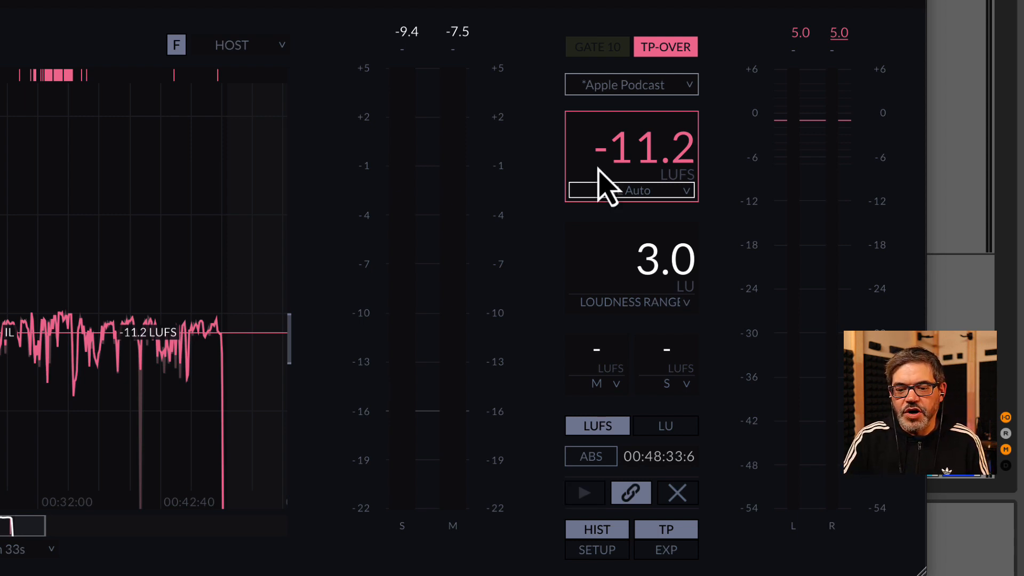
left_click(595, 550)
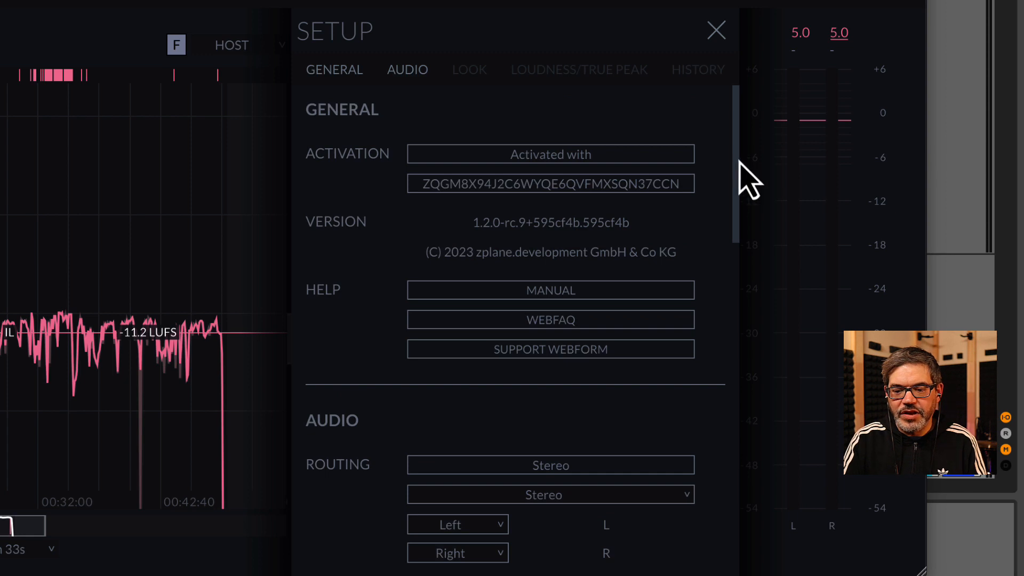
left_click(579, 69)
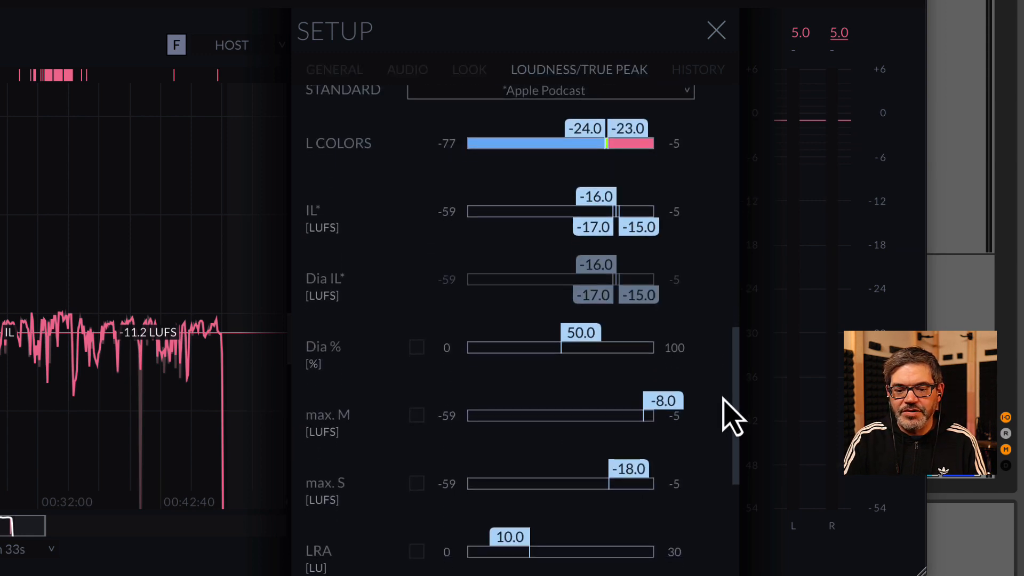
scroll("down", 3)
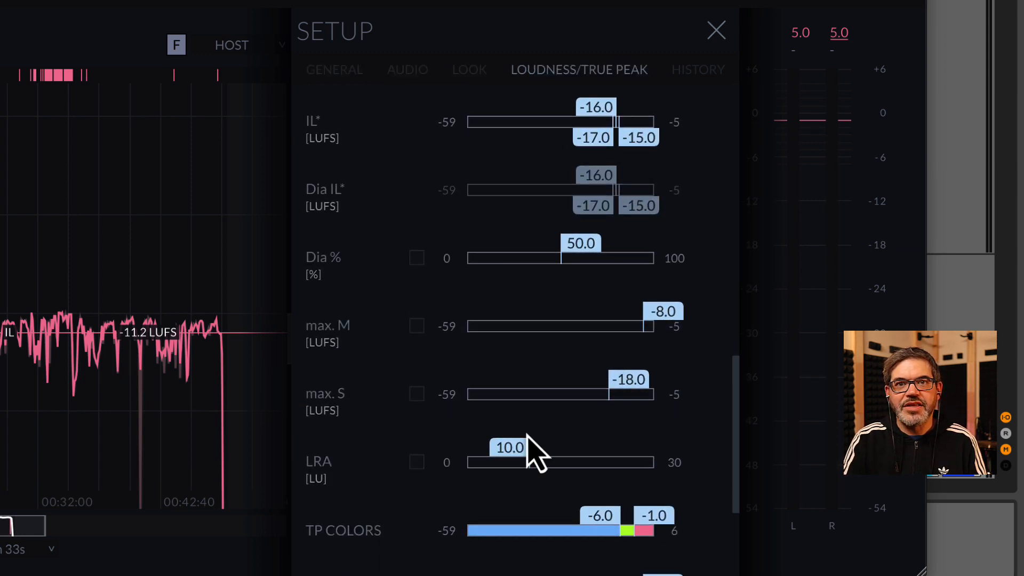
mouse_move(548, 150)
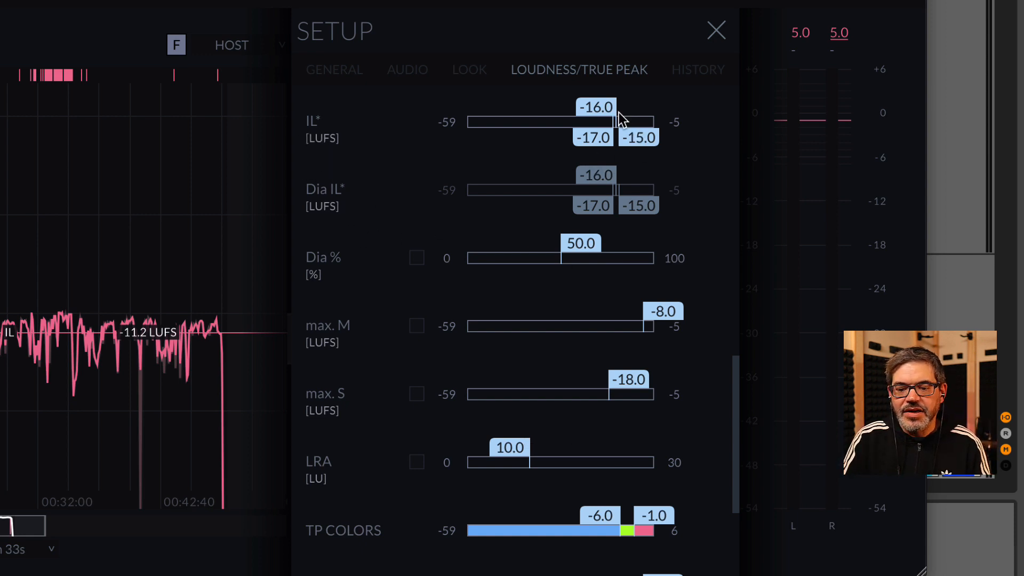
mouse_move(604, 157)
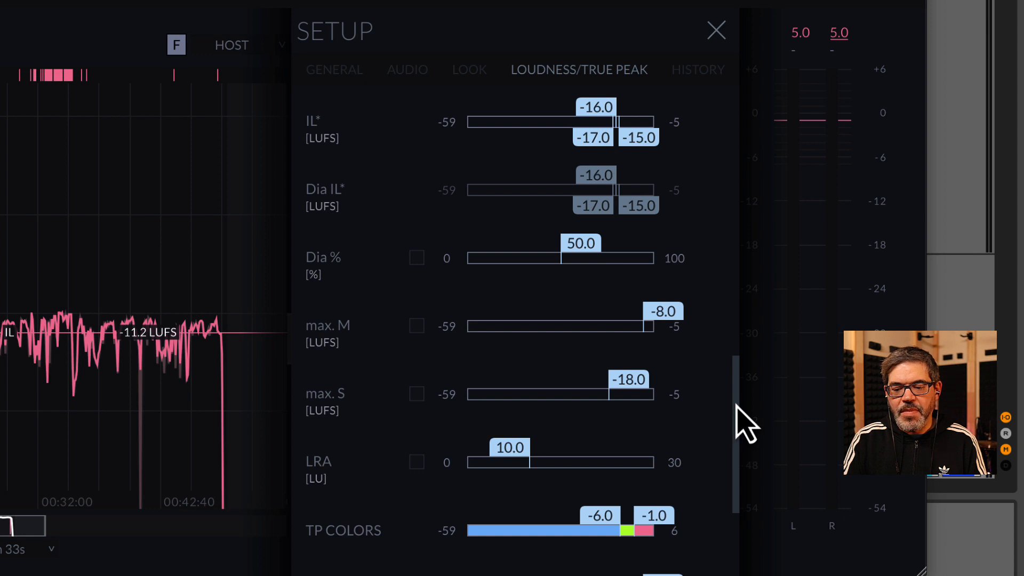
scroll("down", 3)
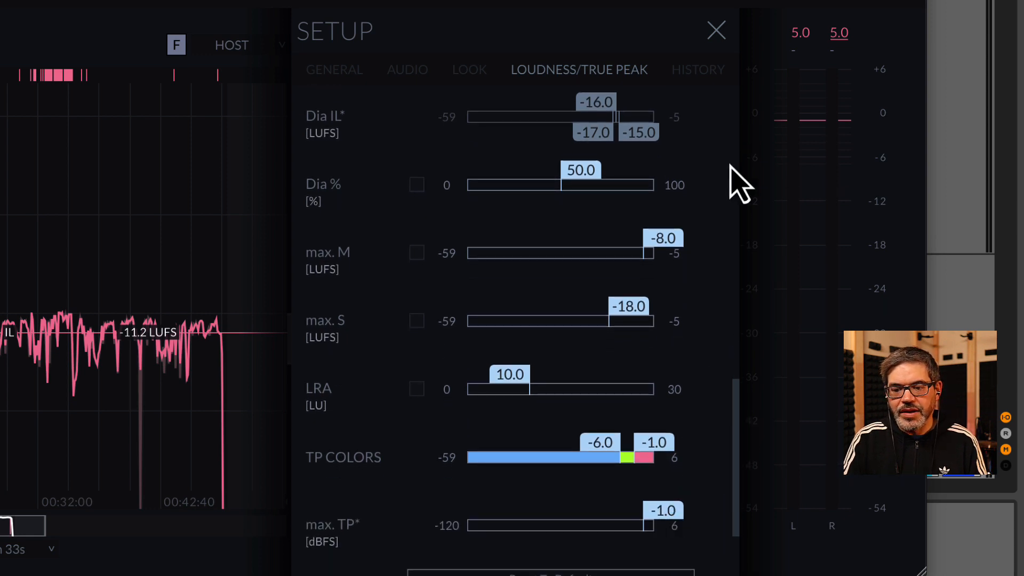
left_click(716, 30)
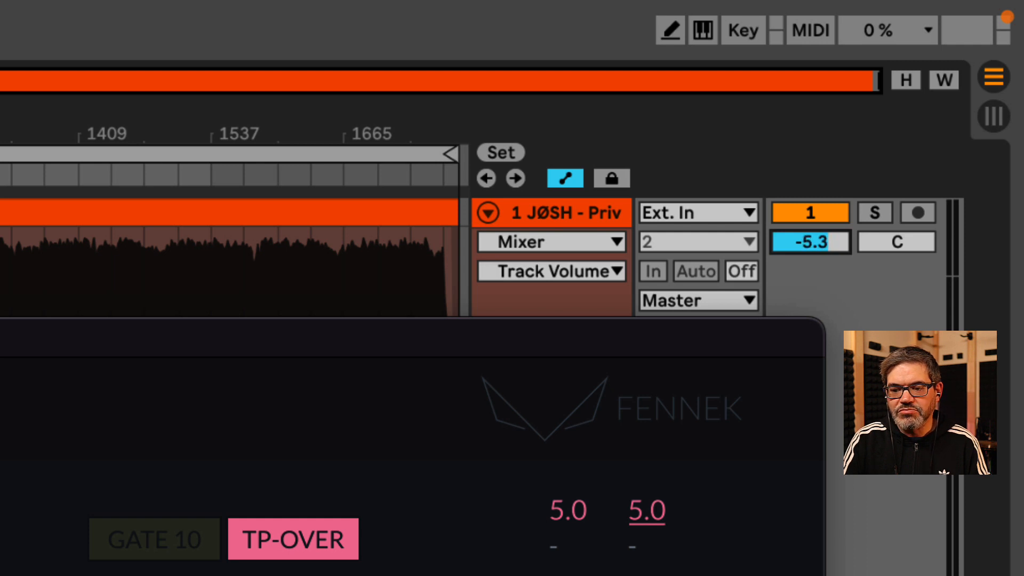
Reset FENNEK's loudness measurement and confirm discarding the old data.
left_click_drag(809, 241, 809, 235)
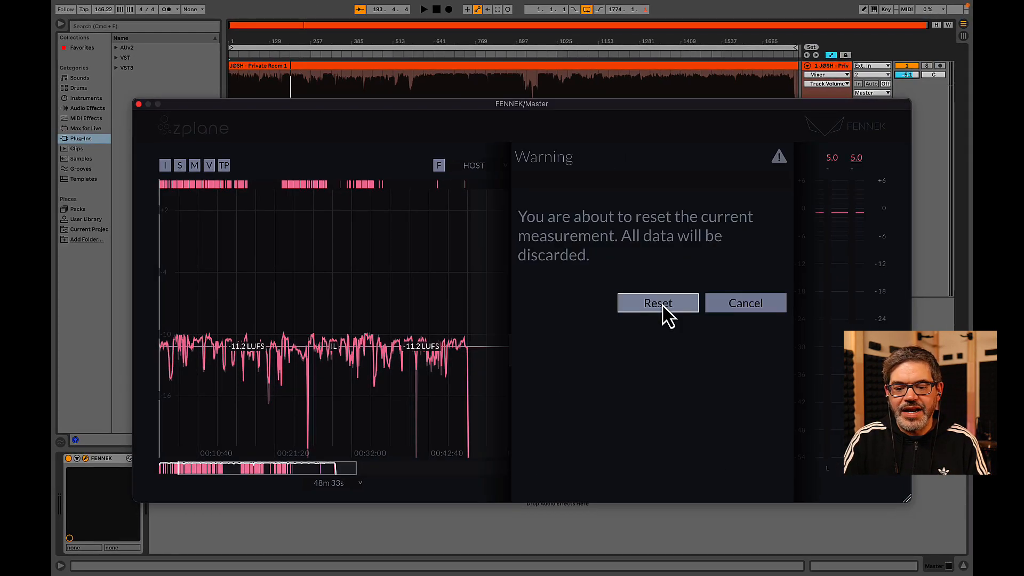
left_click(657, 303)
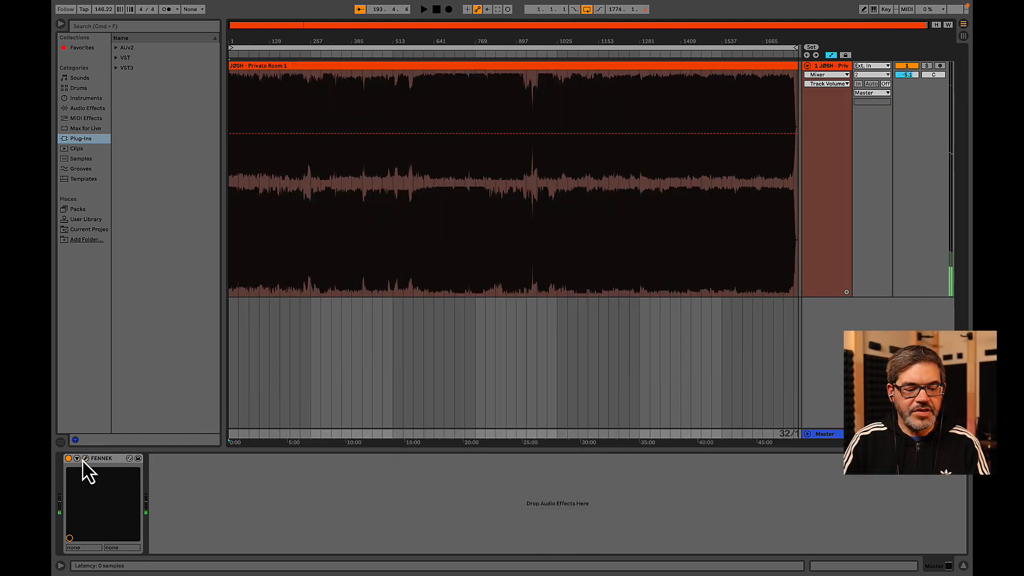
Open FENNEK and set the graph range to Full, showing -16.3 LUFS integrated.
left_click(86, 457)
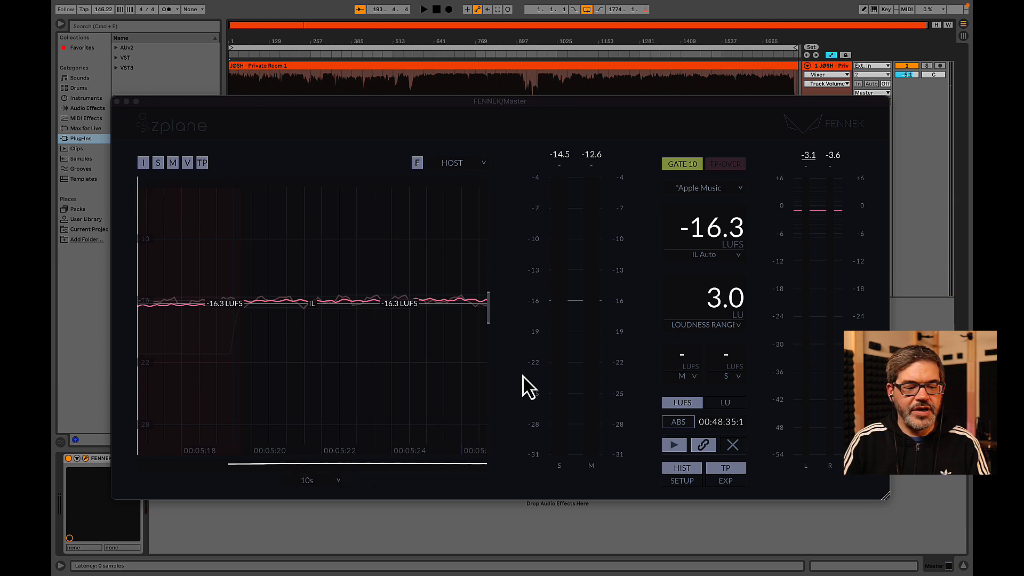
left_click(308, 480)
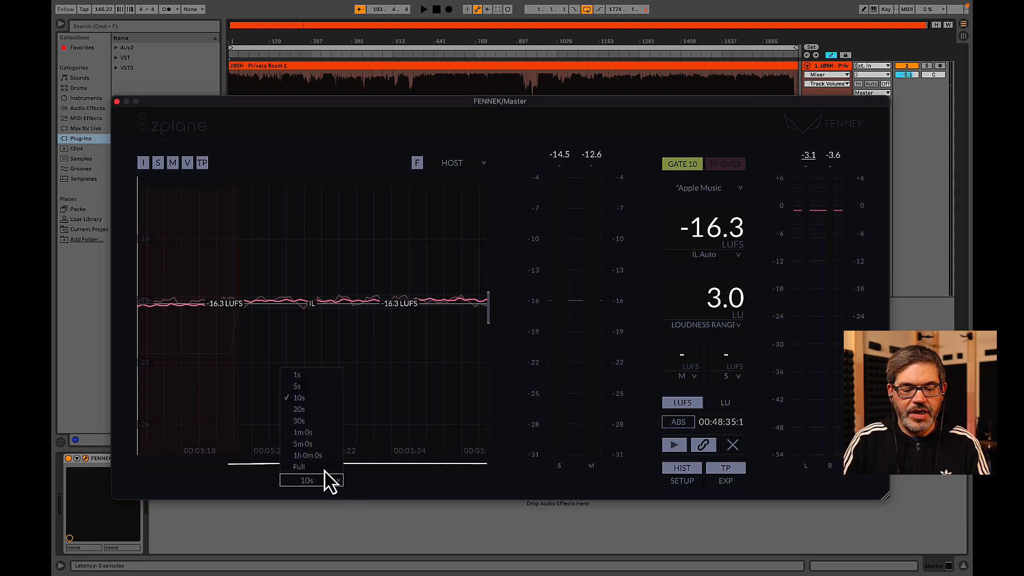
left_click(299, 466)
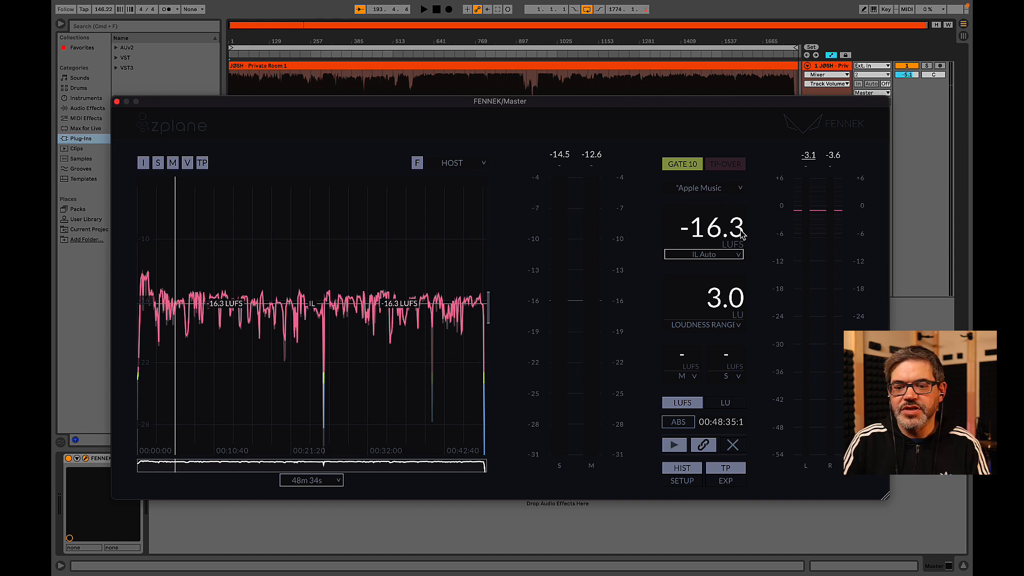
mouse_move(813, 206)
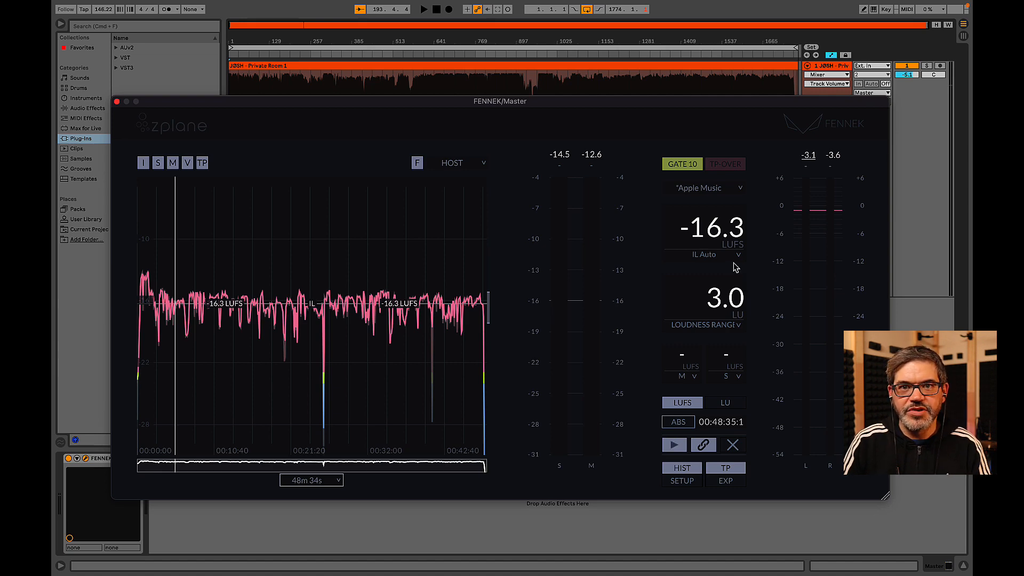
Choose *YouTube as FENNEK's loudness target preset.
left_click(704, 187)
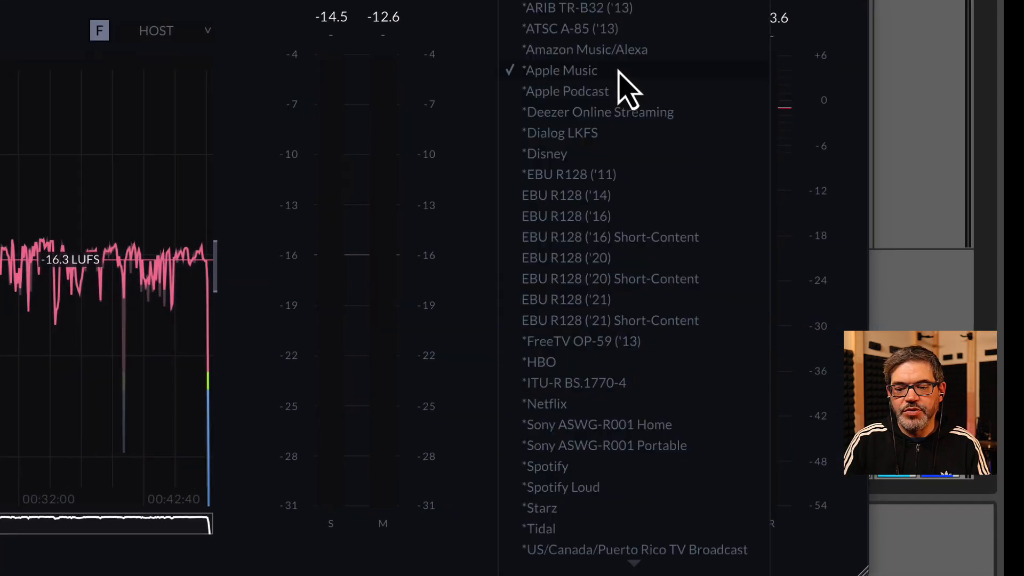
scroll("down", 3)
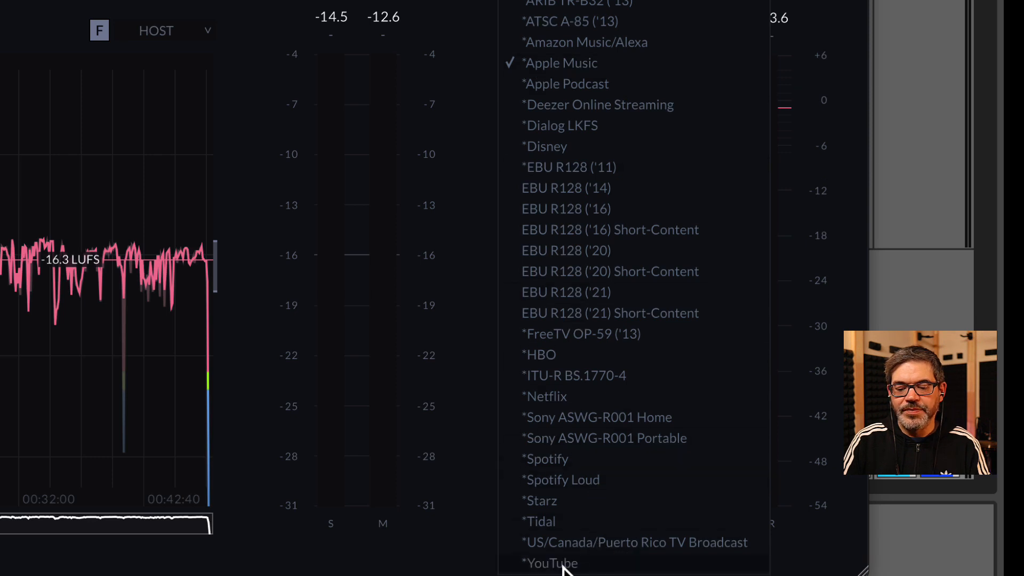
left_click(551, 563)
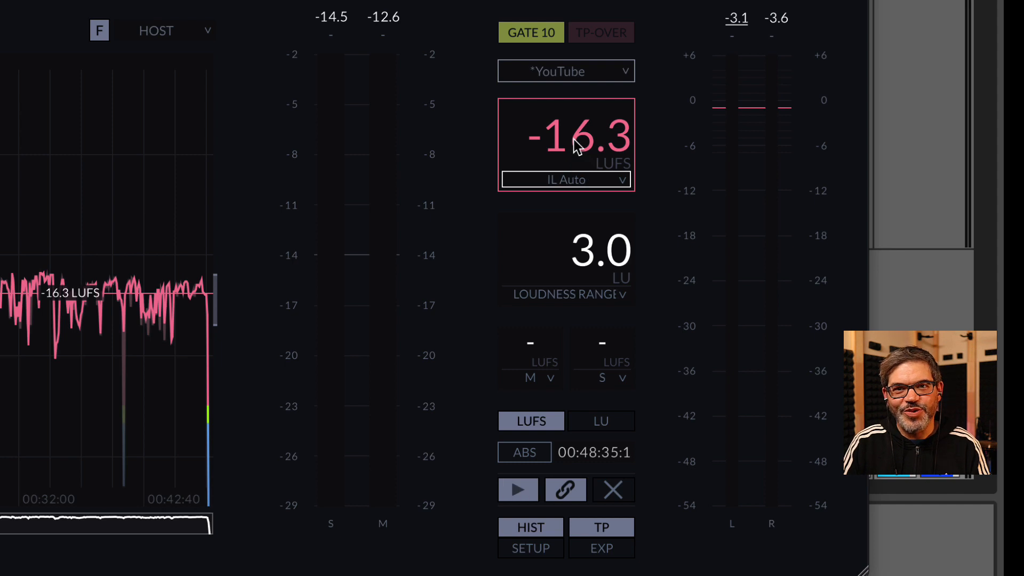
Review the -14 LUFS LOUDNESS/TRUE PEAK targets in FENNEK's SETUP panel, then close it.
left_click(530, 548)
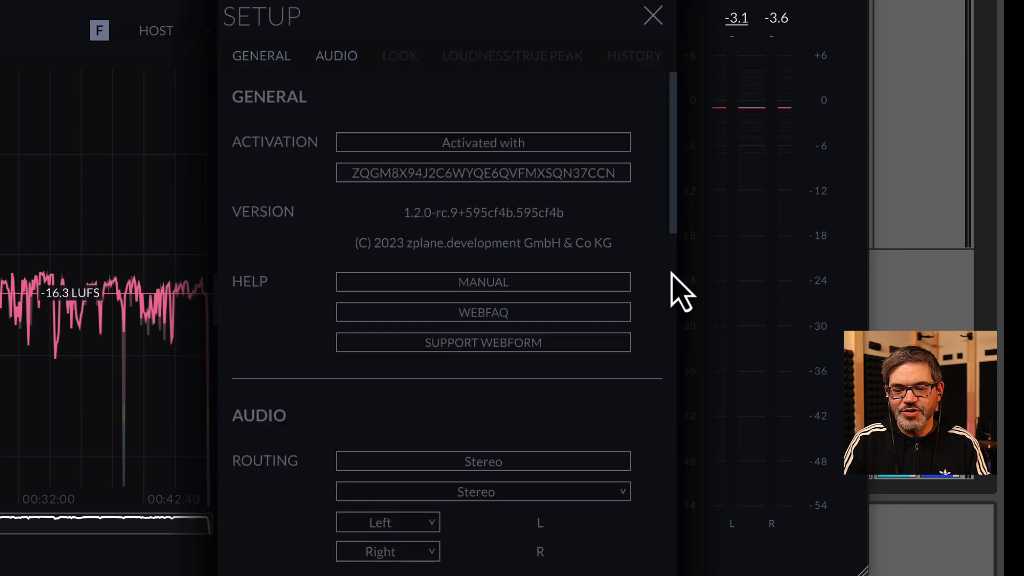
left_click(512, 55)
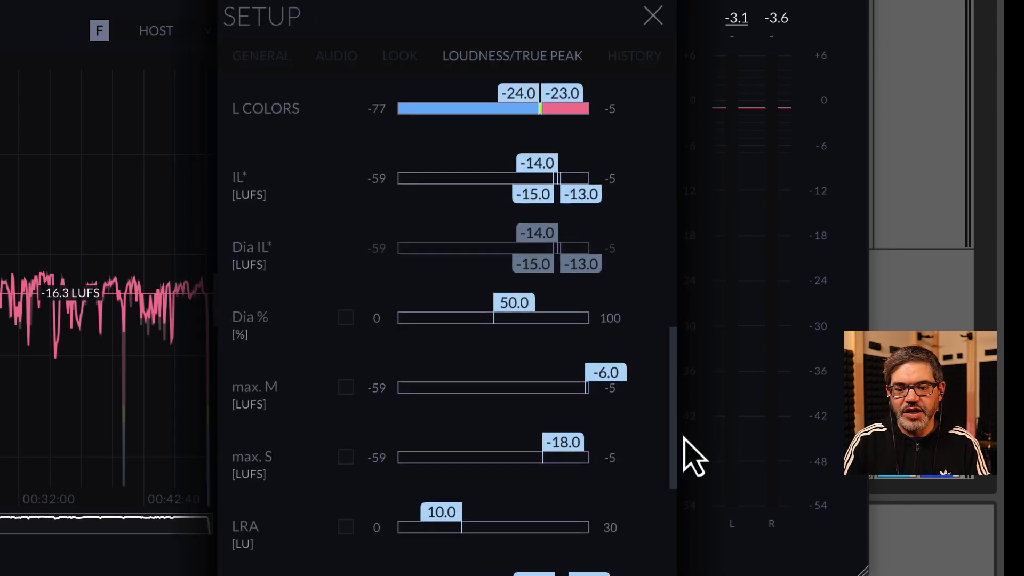
scroll("down", 3)
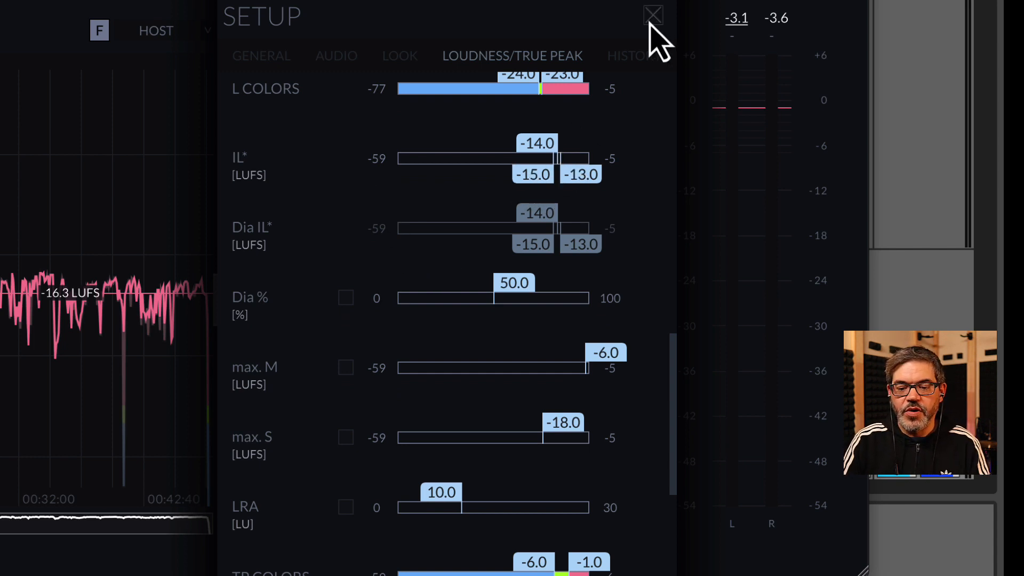
left_click(651, 14)
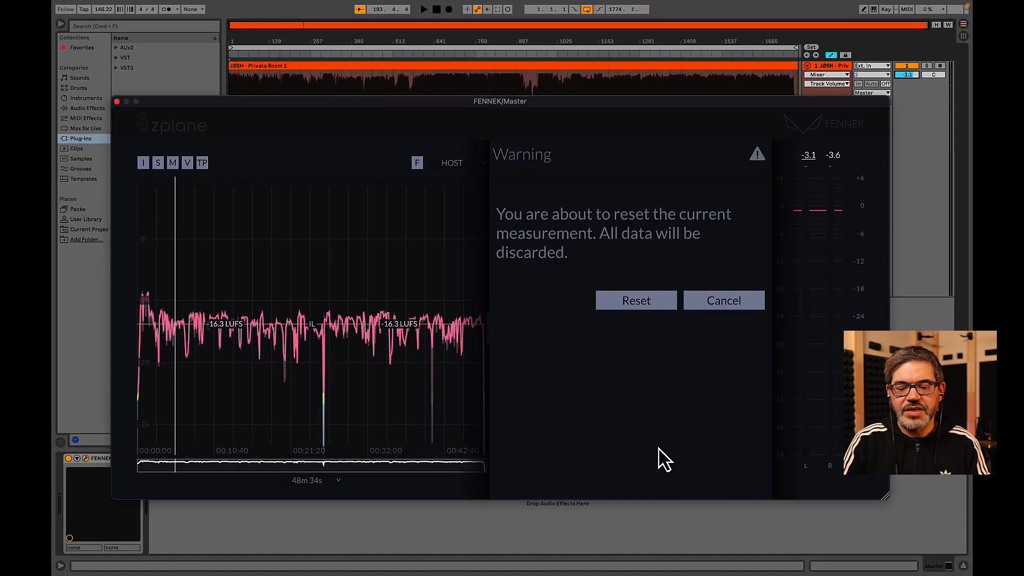
Discard the old FENNEK measurement and choose the export's rendered track.
left_click(634, 300)
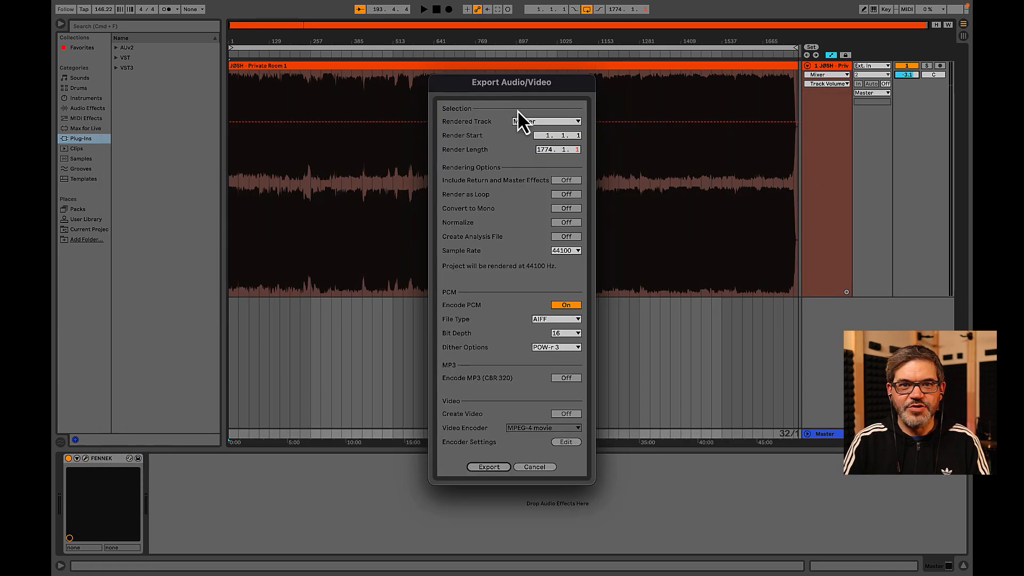
left_click(488, 466)
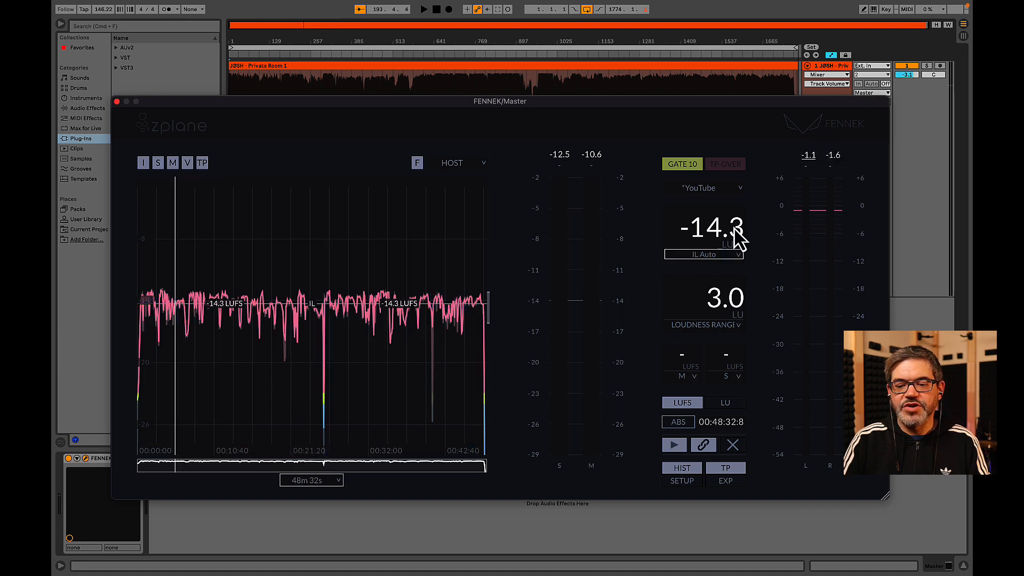
mouse_move(750, 227)
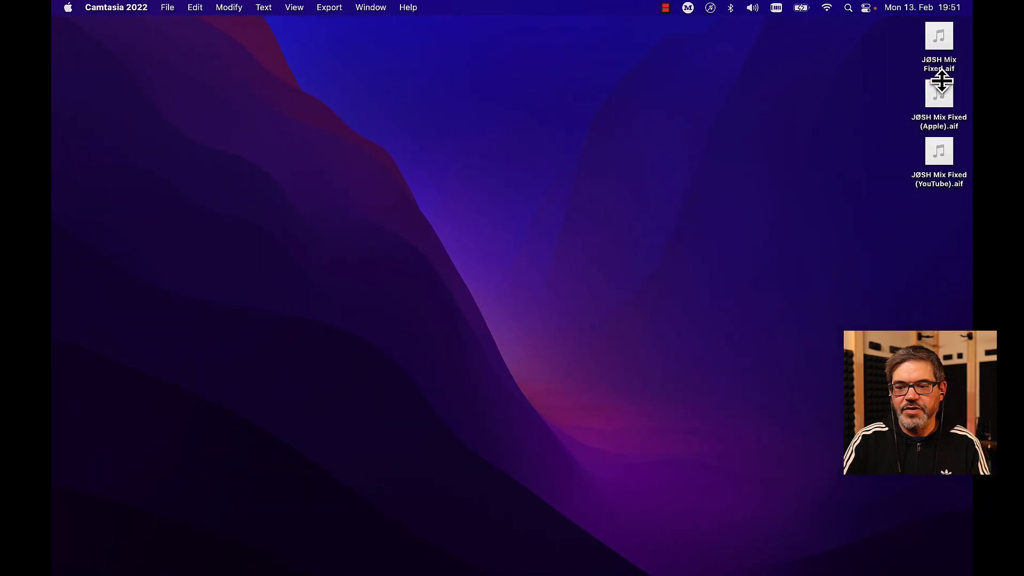
Drag 'JØSH Mix Fixed (Apple).aif' from the desktop onto a new track in the arrangement.
left_click_drag(939, 91, 782, 255)
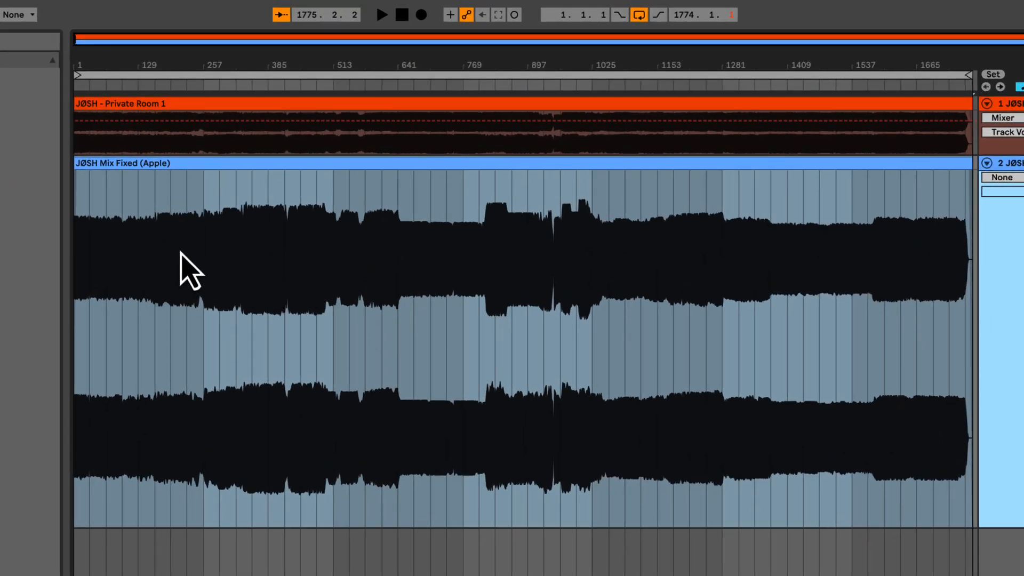
mouse_move(684, 247)
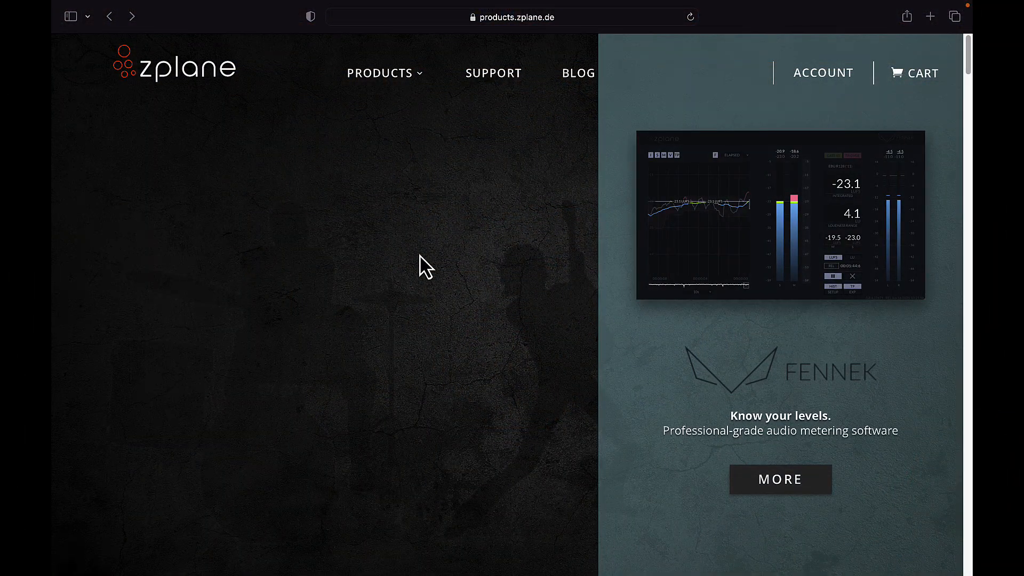
Go to zplane's FENNEK page and scroll to Technical Specifications and the v1.1.0 demo downloads.
left_click(380, 72)
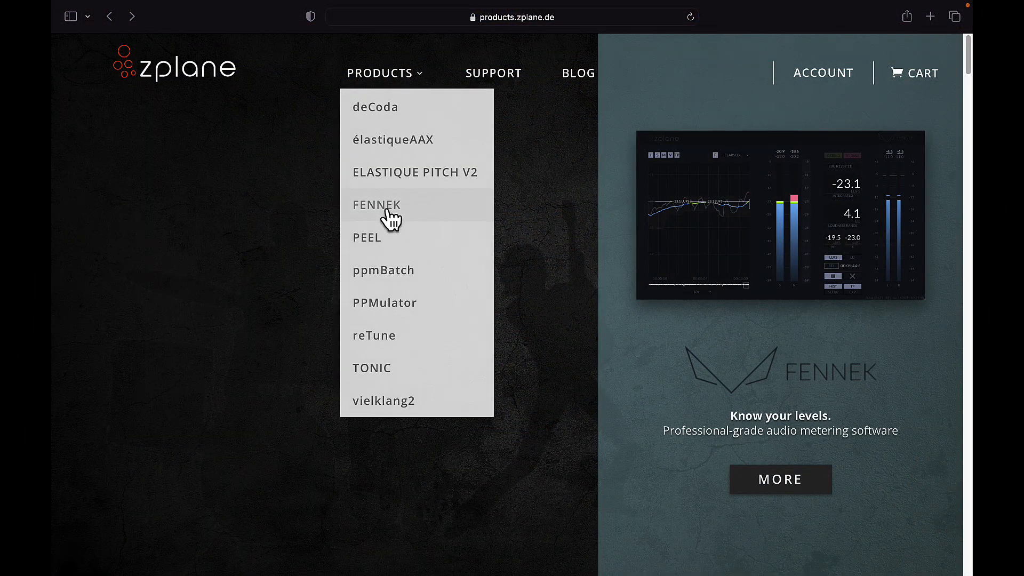
left_click(376, 204)
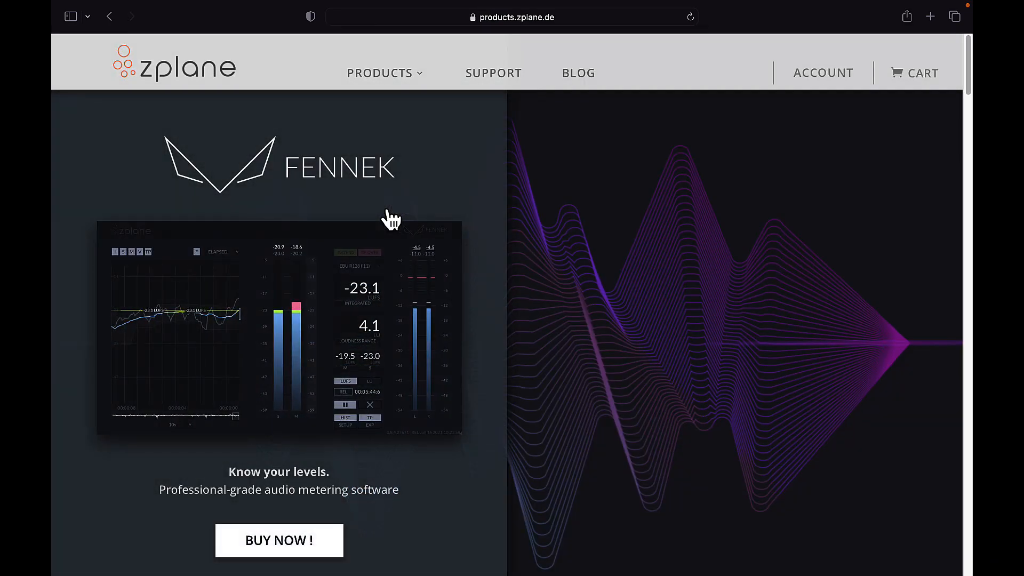
scroll("down", 3)
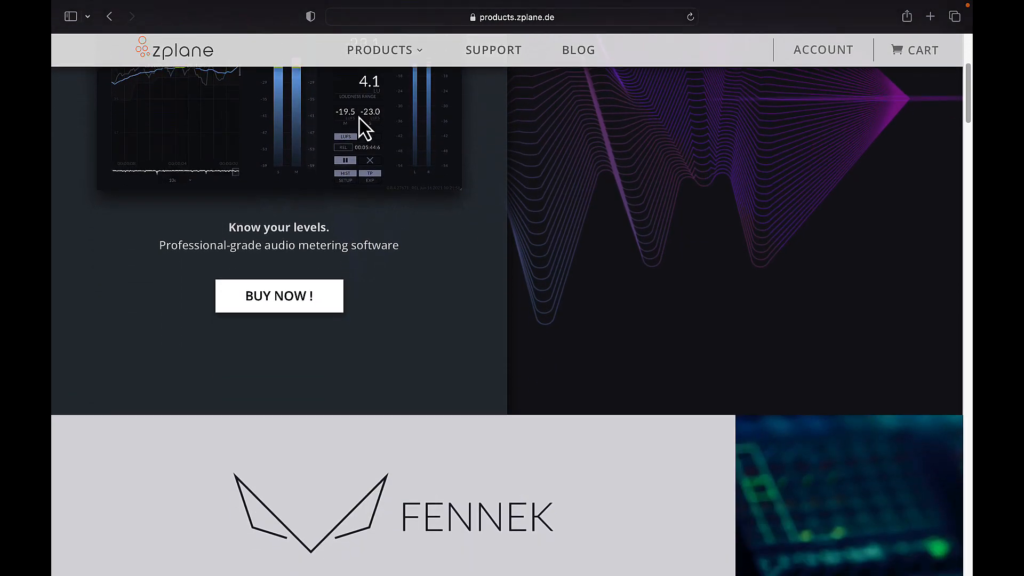
scroll("down", 3)
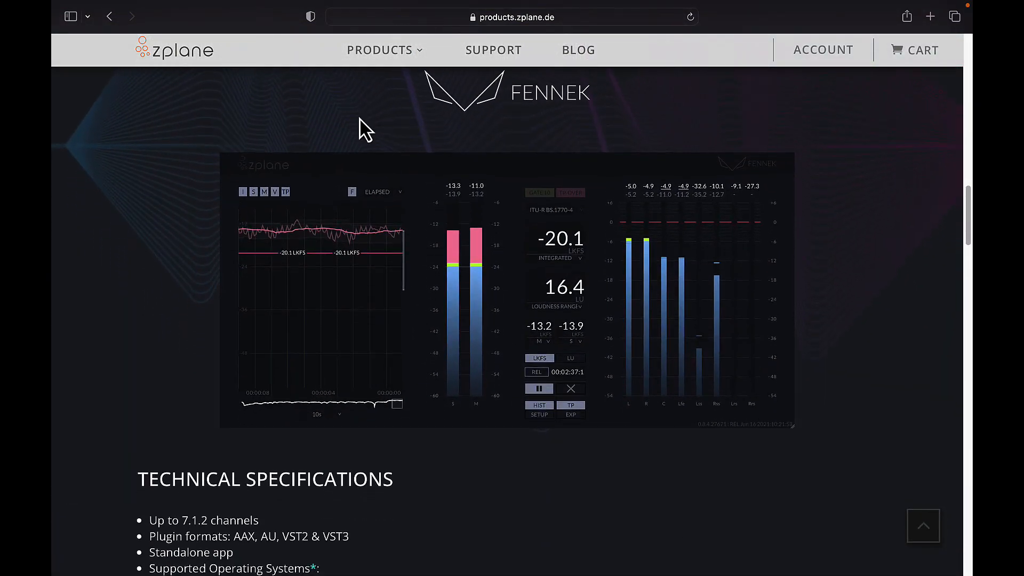
scroll("down", 3)
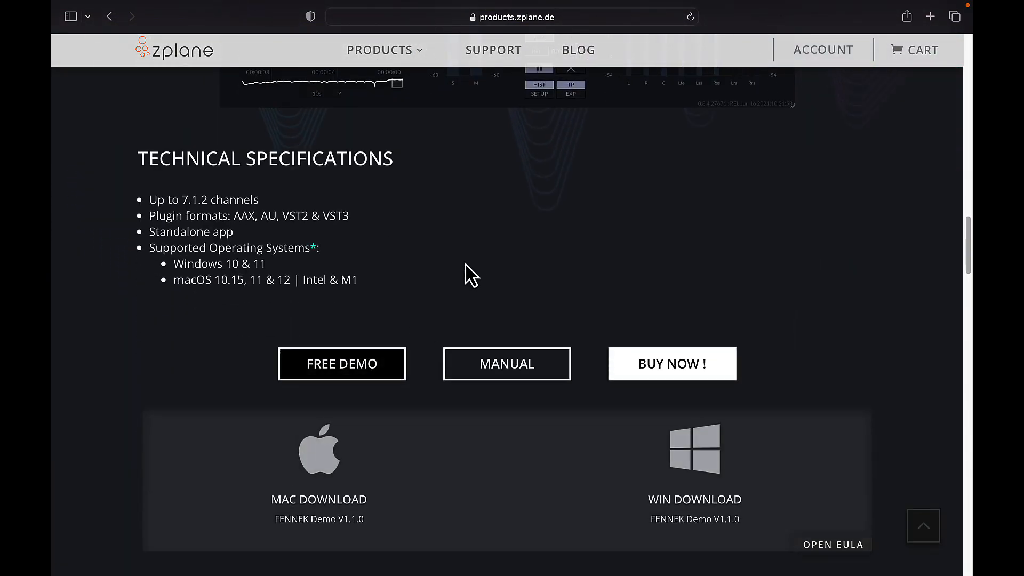